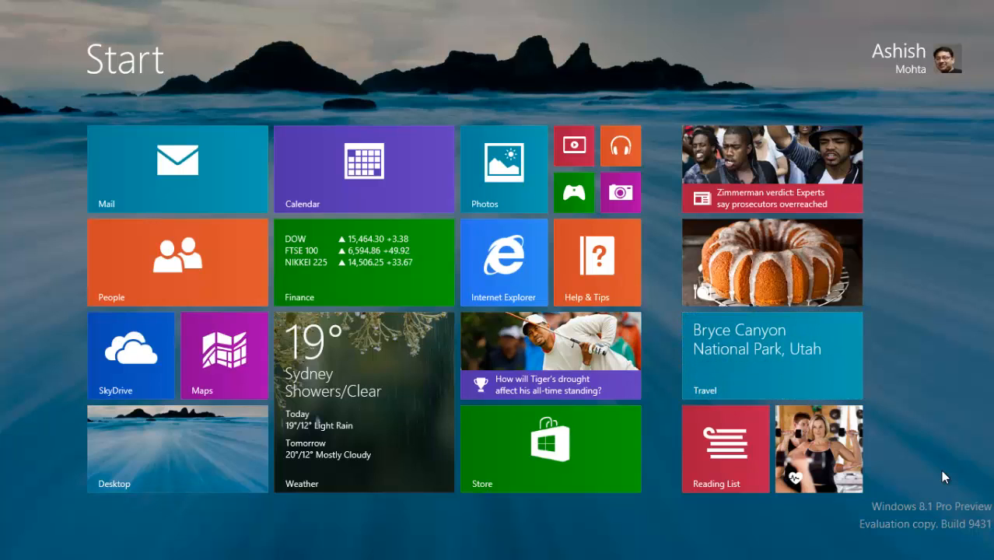
mouse_move(862, 230)
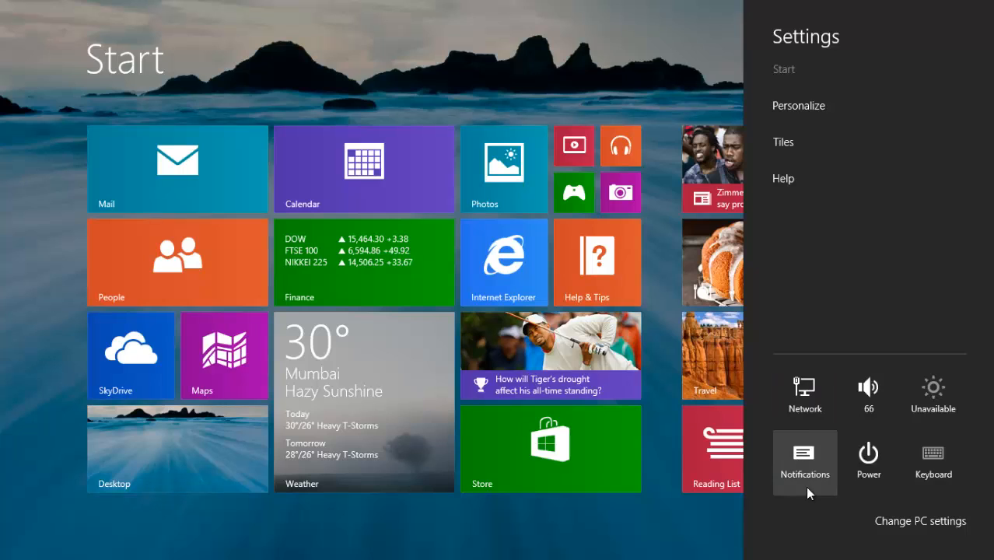
mouse_move(813, 462)
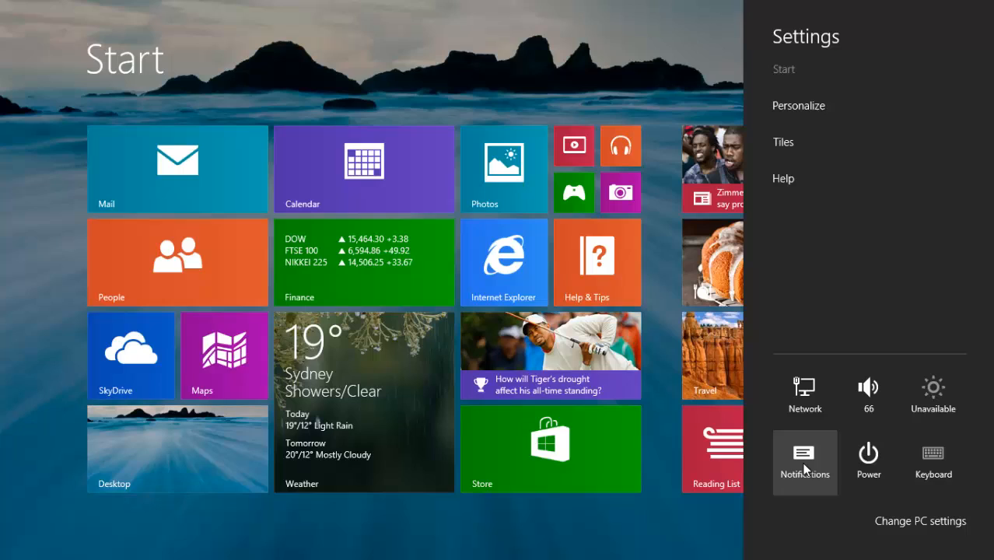
Bring up the Notifications options in the Settings charm, offering hide periods of 1, 3 or 8 hours.
click(805, 461)
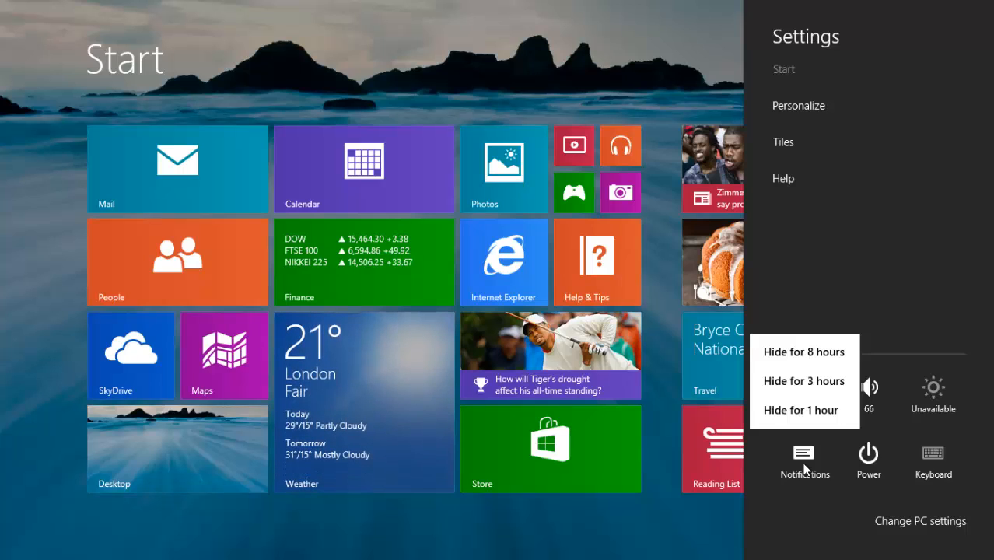
mouse_move(915, 536)
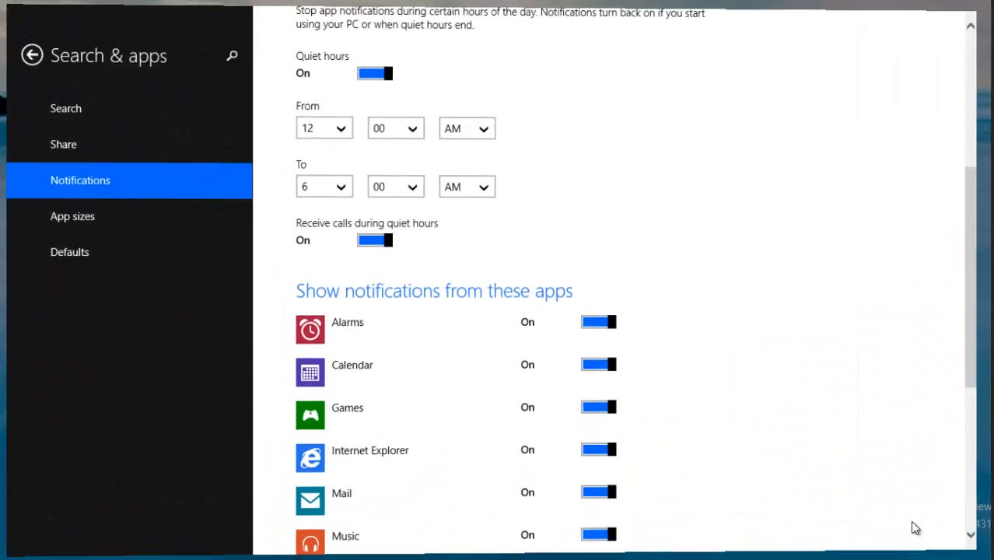
Navigate from PC settings into Search & apps and its Notifications page.
scroll(up, 3)
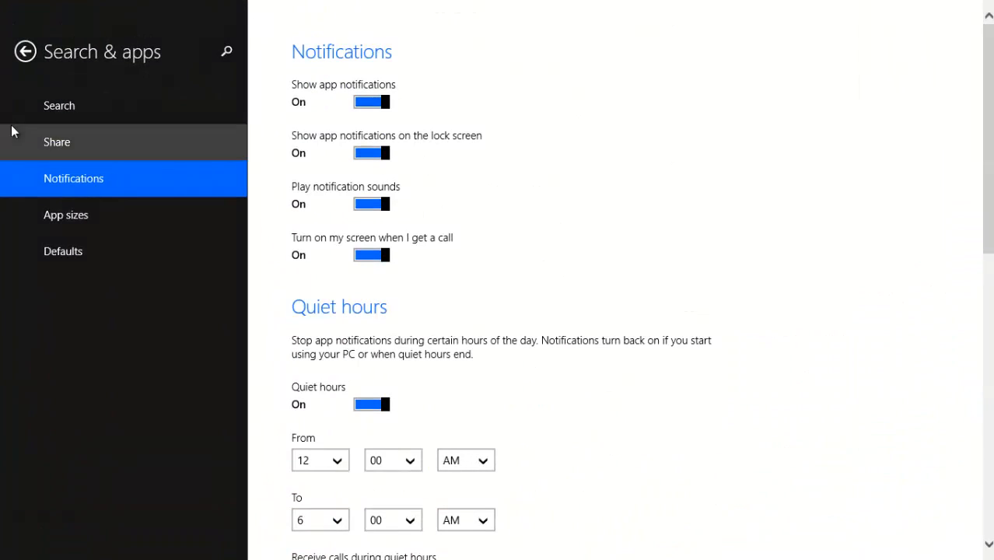
click(25, 51)
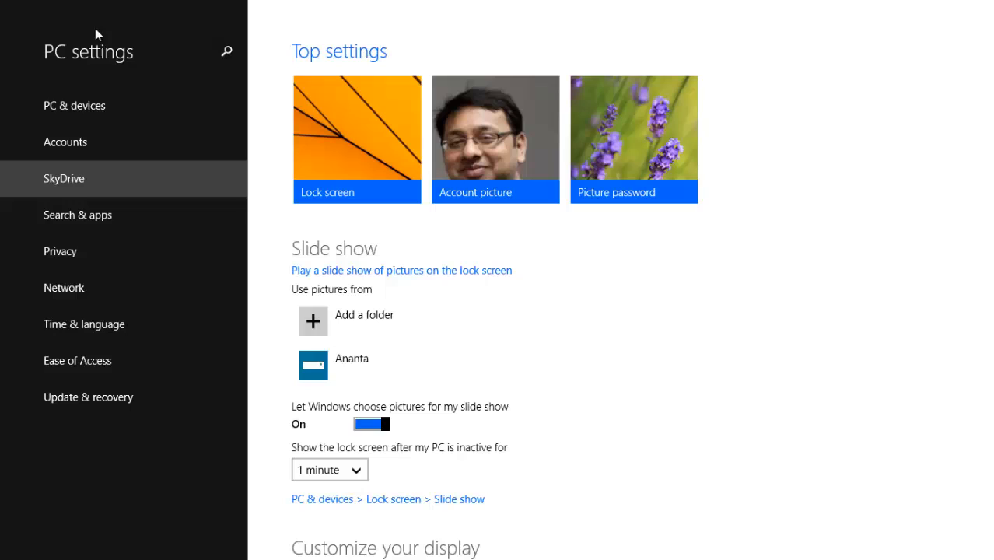
mouse_move(111, 190)
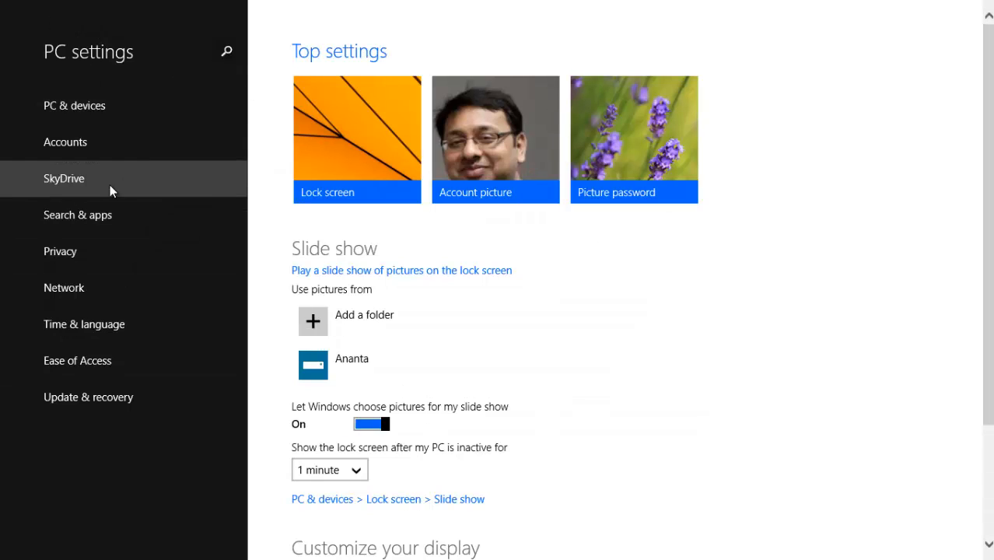
mouse_move(152, 225)
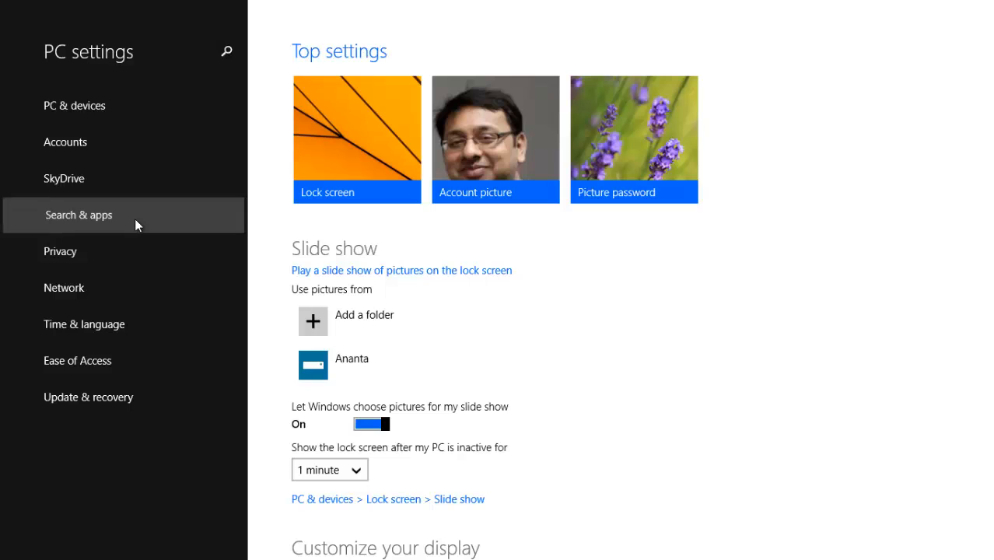
click(78, 215)
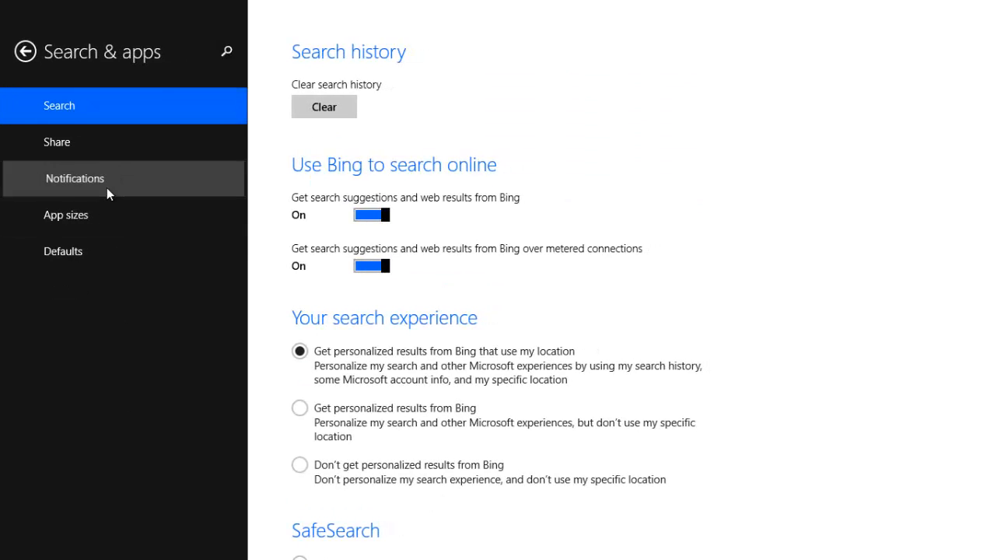
click(75, 178)
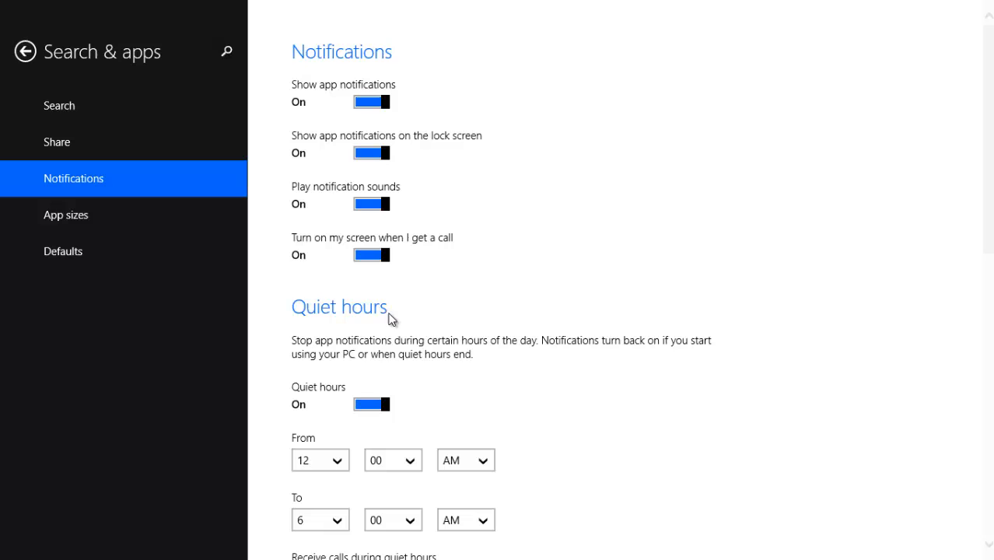
Scroll the Notifications page down to the Quiet hours section (12:00 AM to 6:00 AM).
scroll(down, 3)
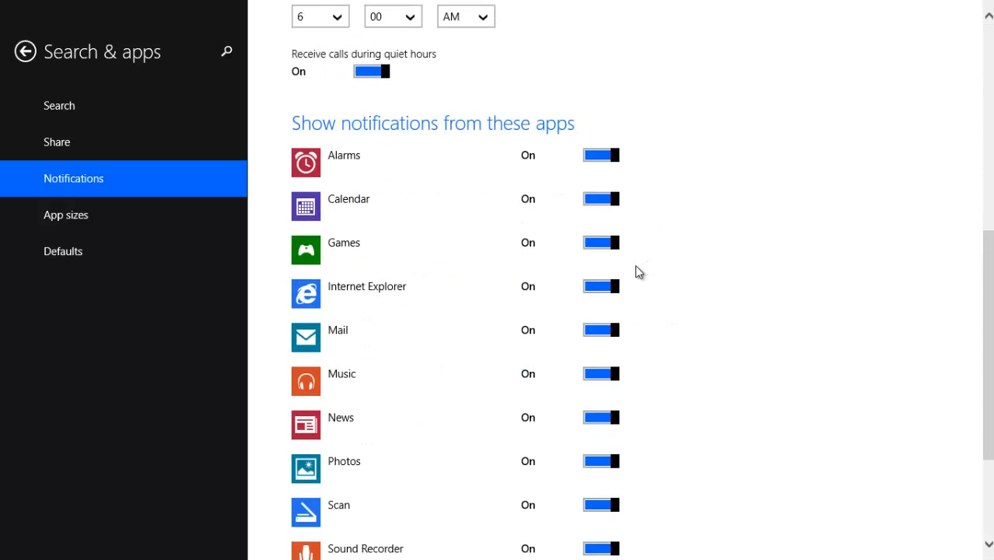
scroll(up, 3)
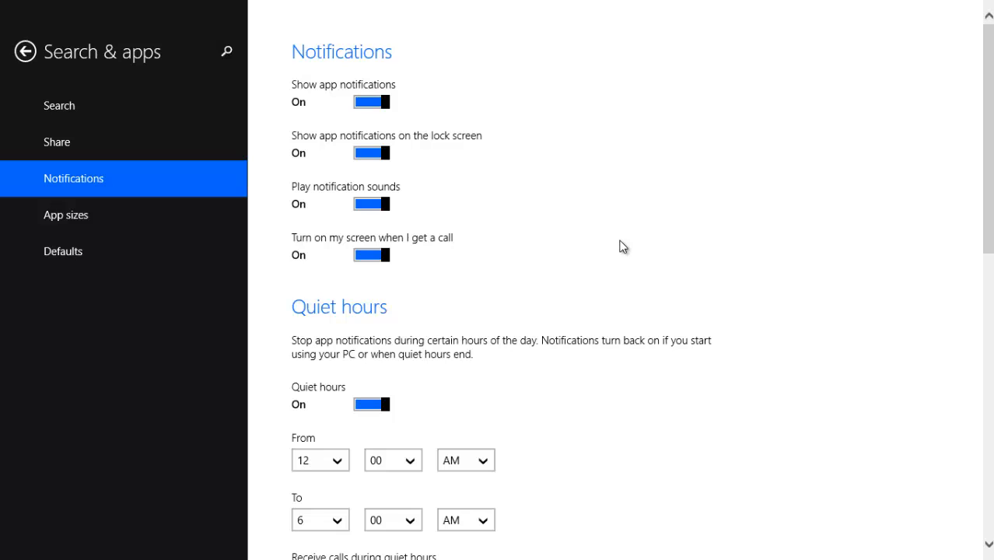
scroll(down, 3)
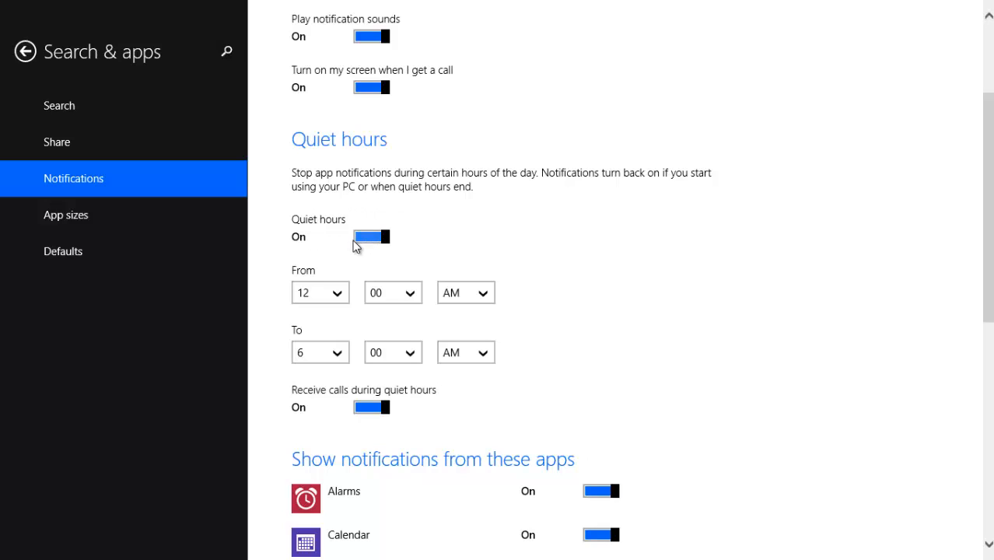
mouse_move(365, 253)
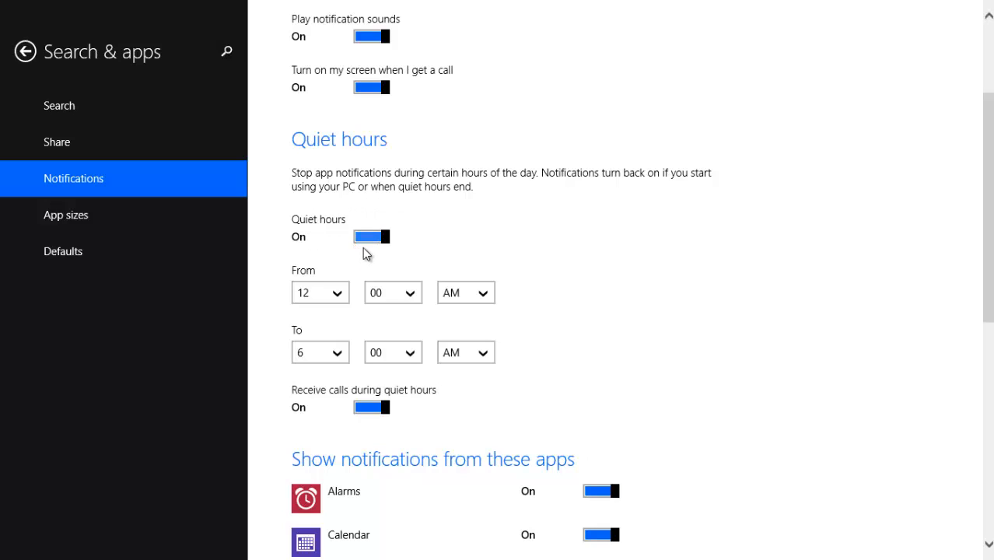
Keep quiet hours starting at 12 AM and change the end time from 6 AM to 6 PM.
click(319, 293)
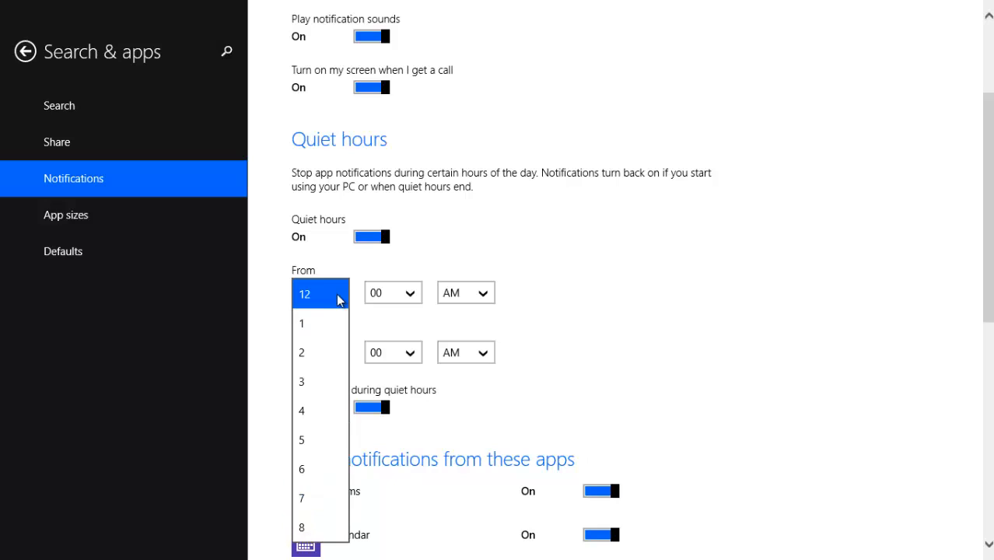
click(304, 293)
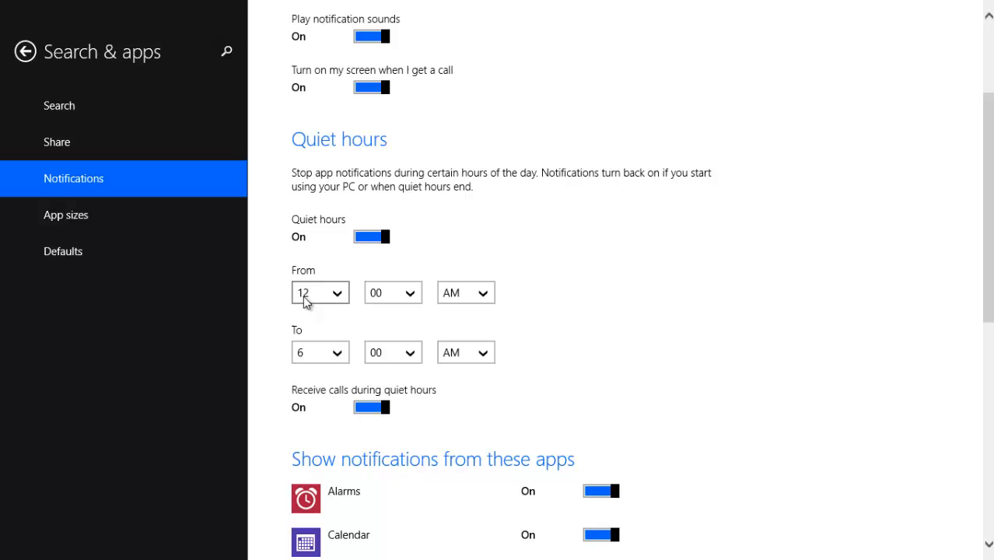
click(464, 352)
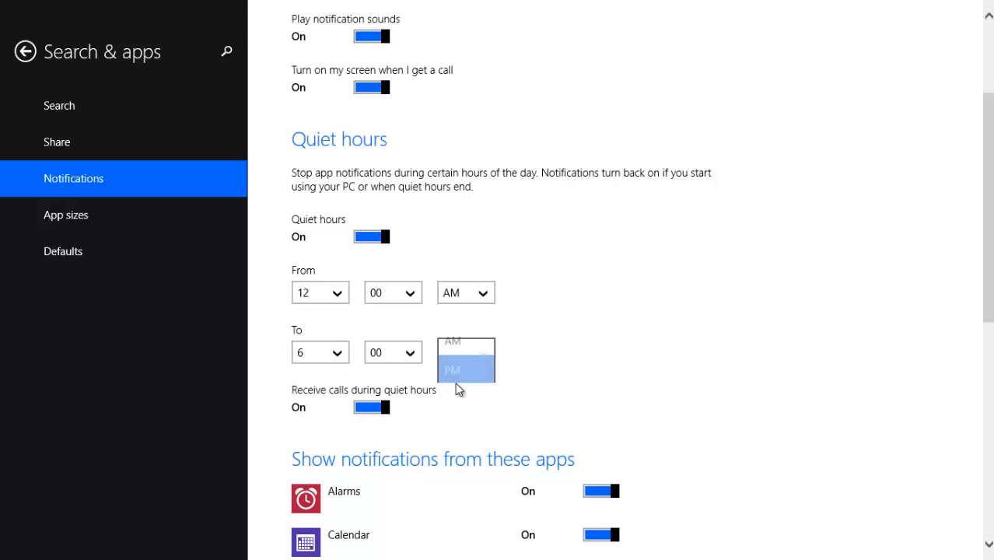
click(452, 370)
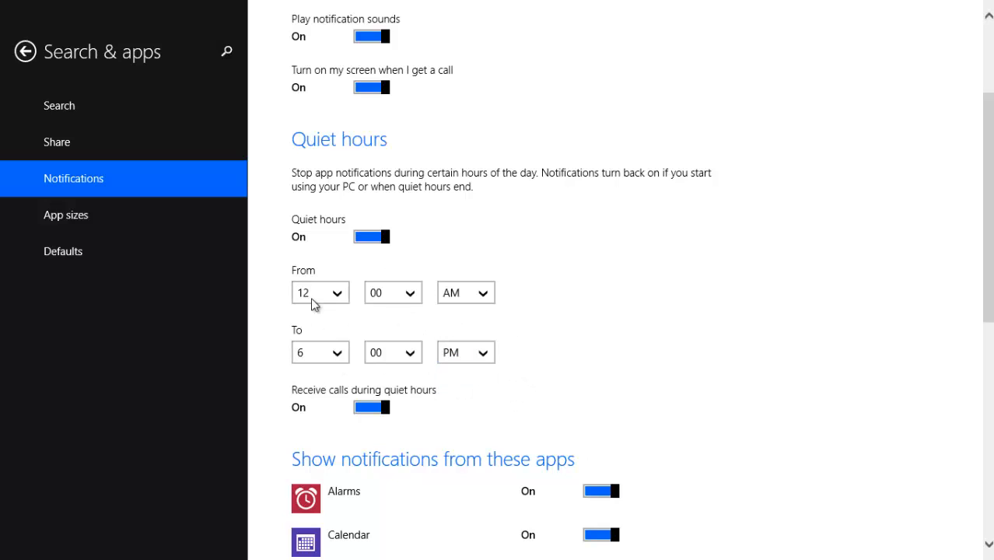
mouse_move(511, 322)
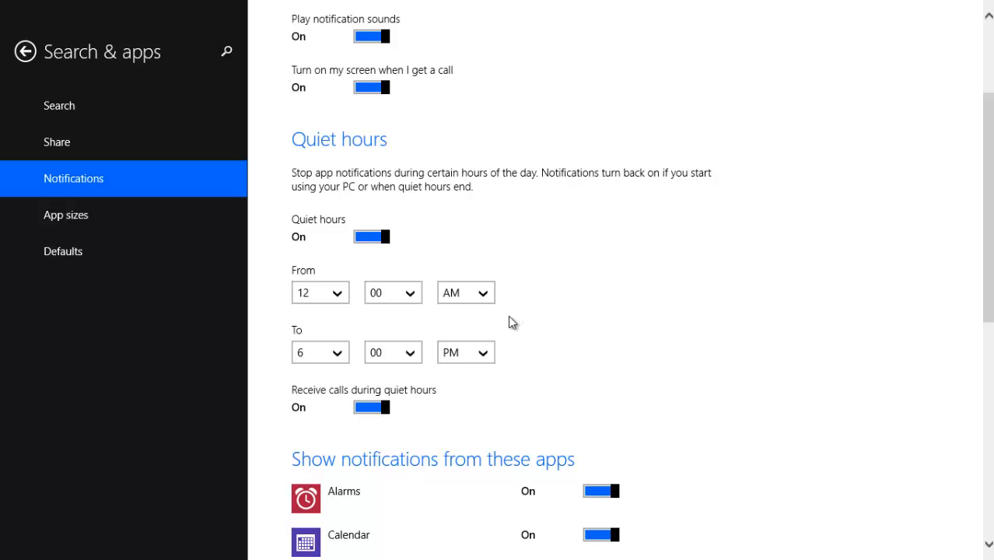
mouse_move(309, 409)
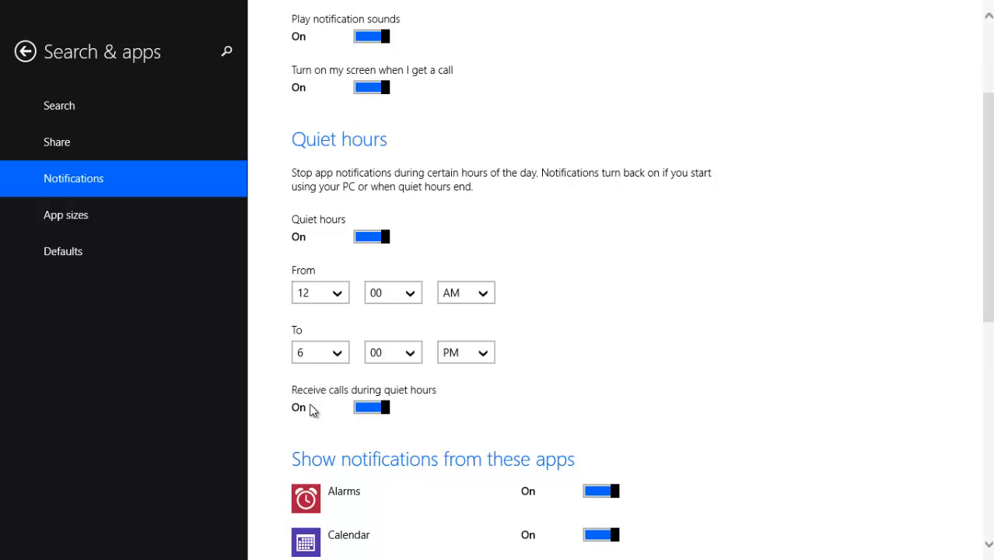
mouse_move(371, 406)
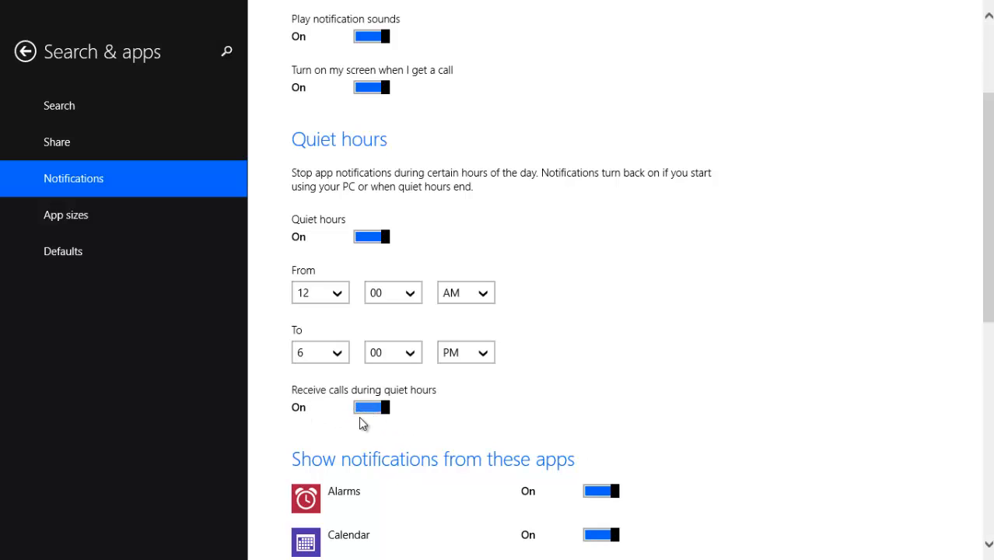
Switch off receiving calls during quiet hours and return to the top of the page.
click(371, 407)
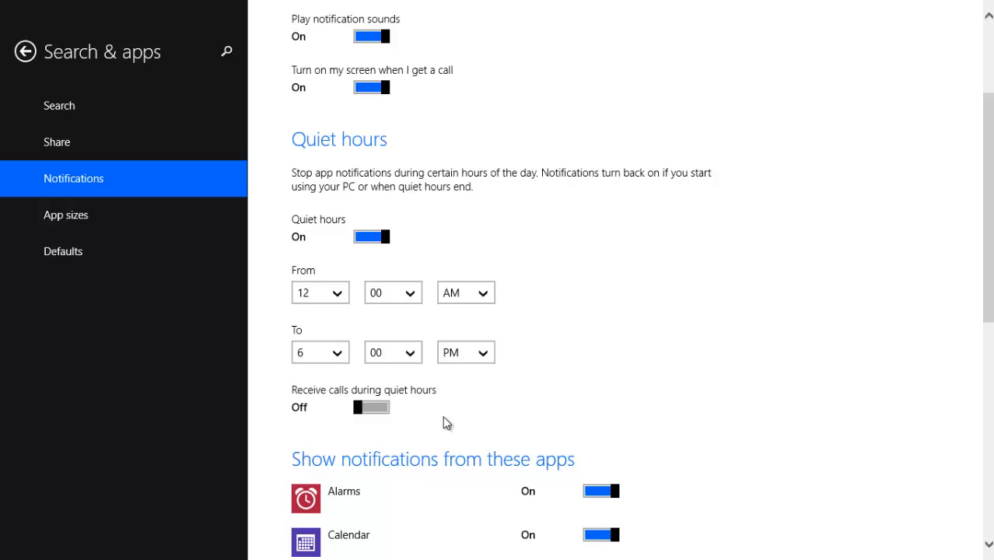
scroll(up, 3)
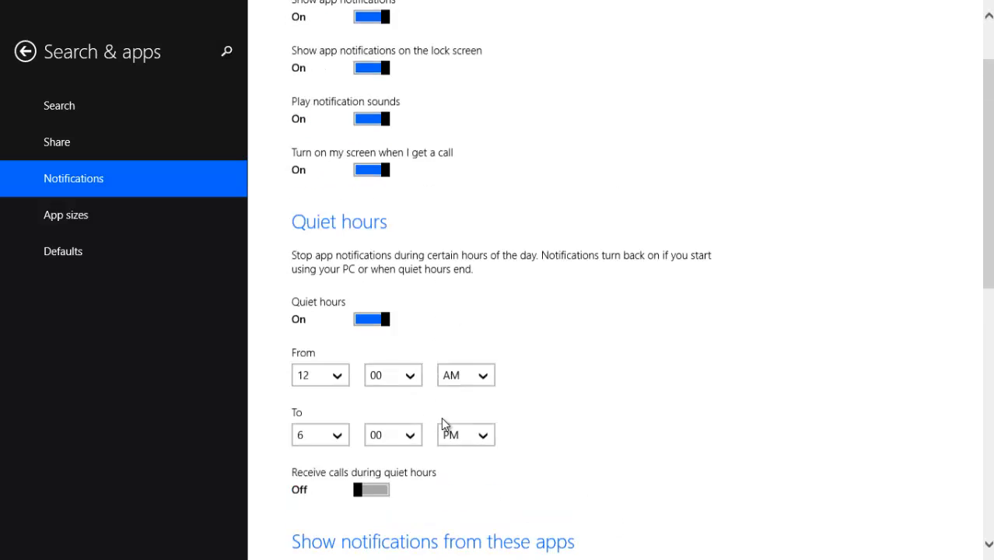
scroll(up, 3)
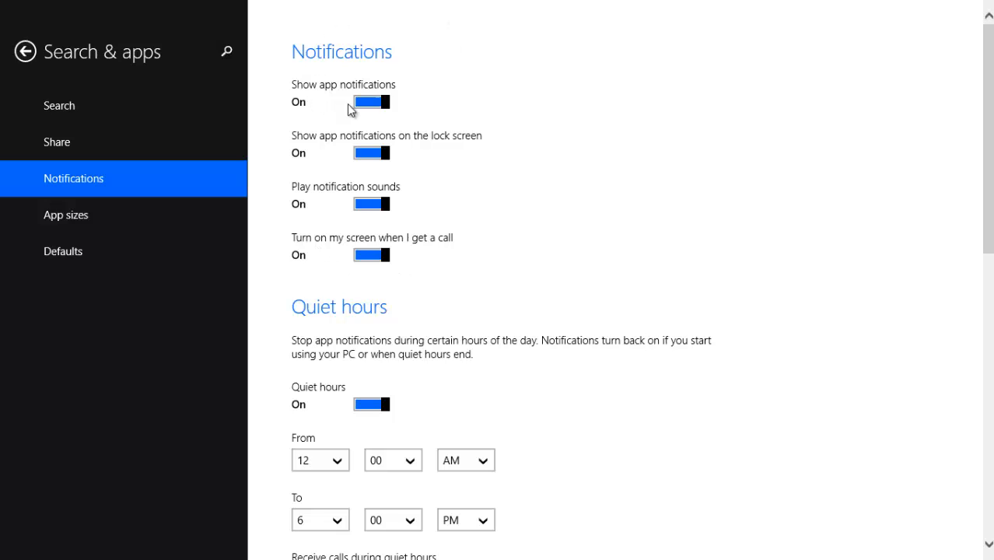
Toggle Show app notifications off and back on, then switch off lock screen notifications.
click(370, 102)
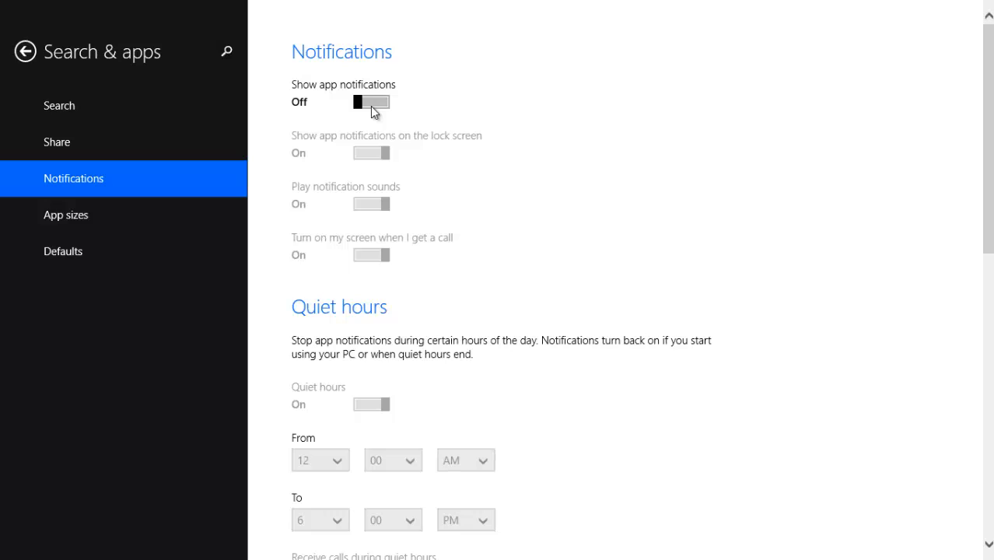
mouse_move(352, 118)
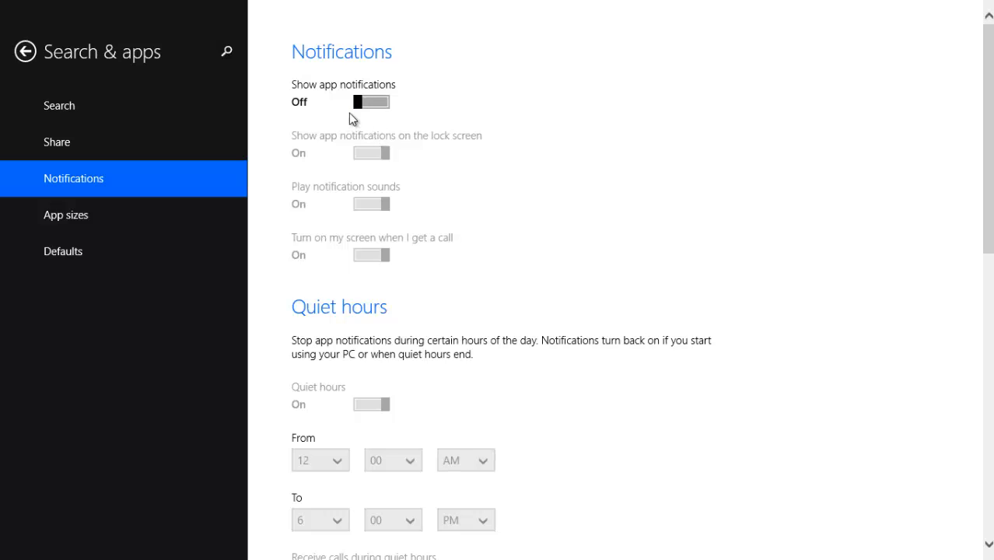
click(372, 102)
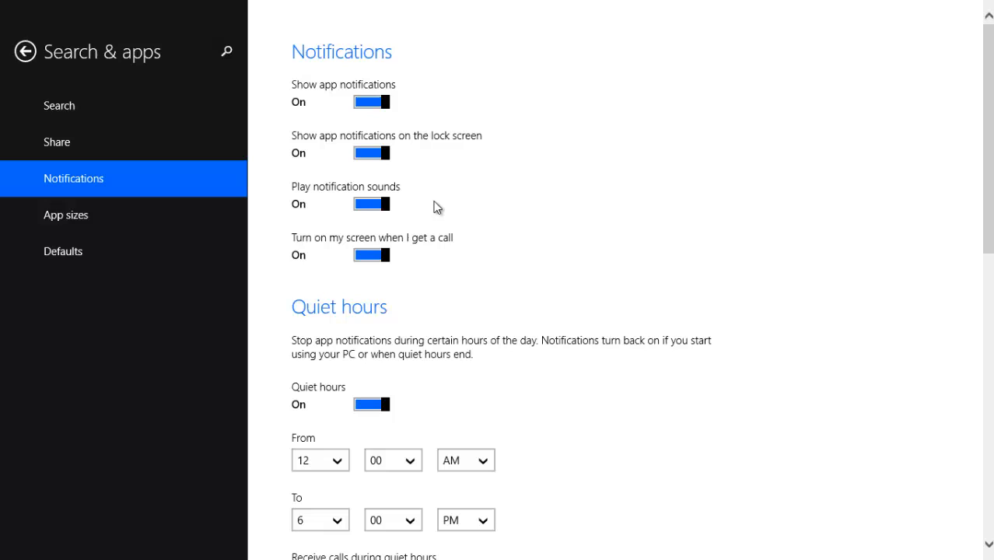
mouse_move(347, 147)
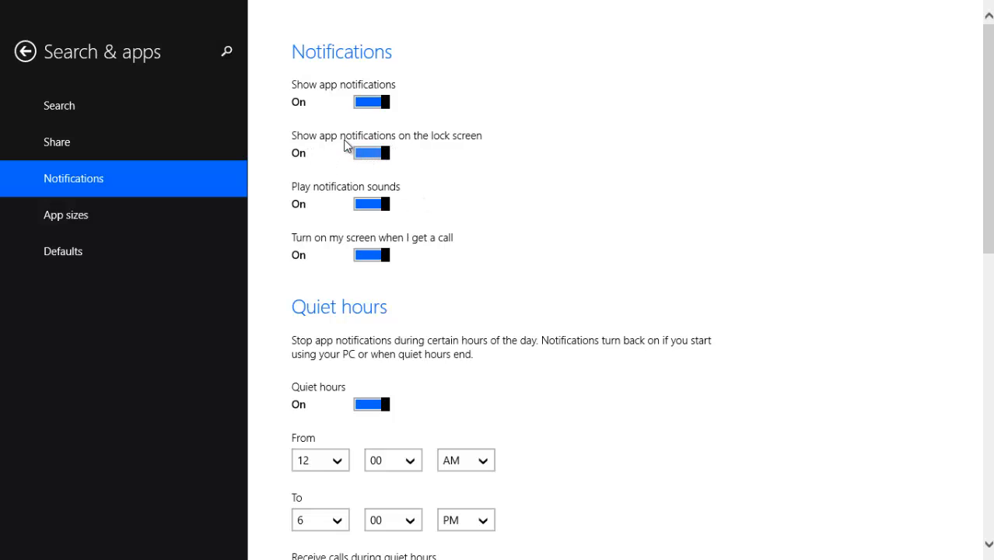
click(371, 152)
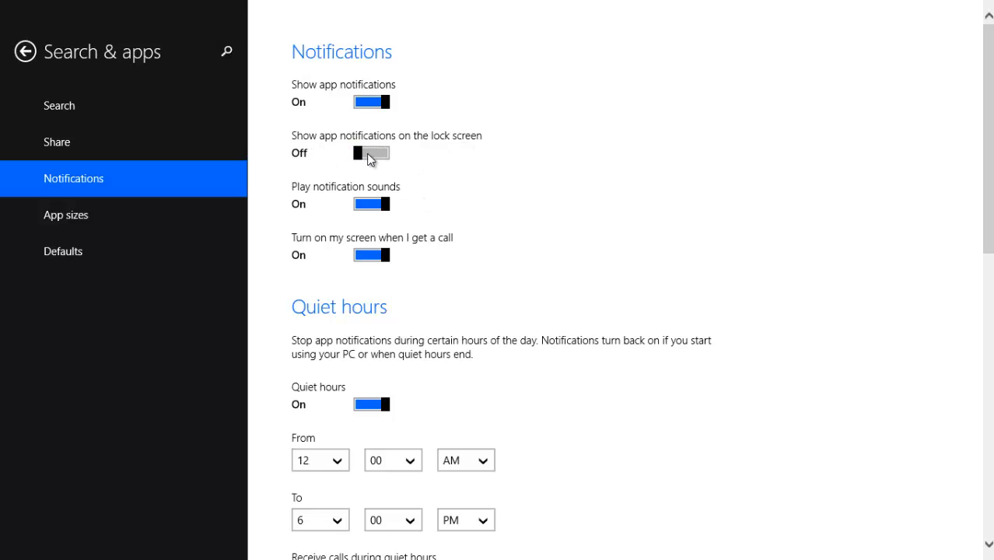
scroll(down, 3)
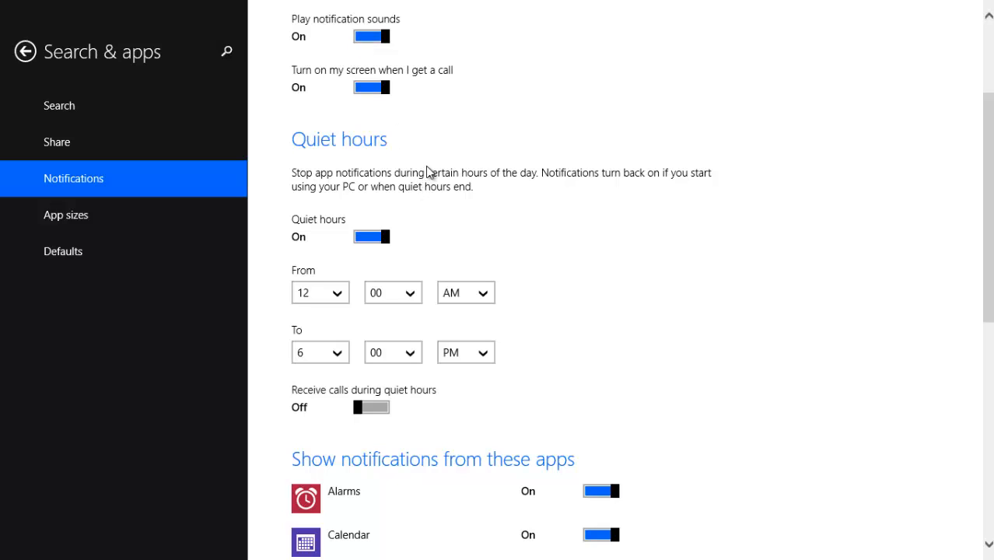
mouse_move(413, 163)
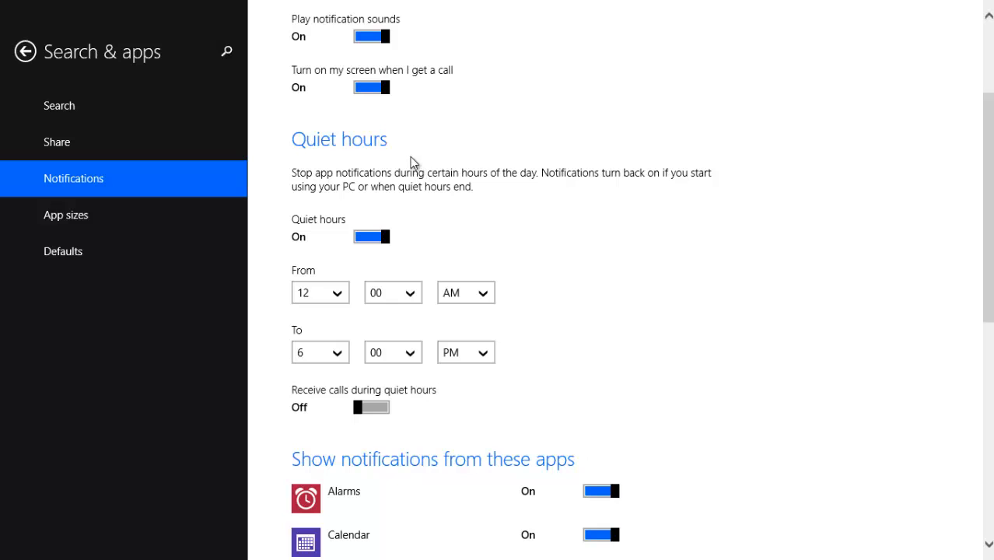
mouse_move(474, 75)
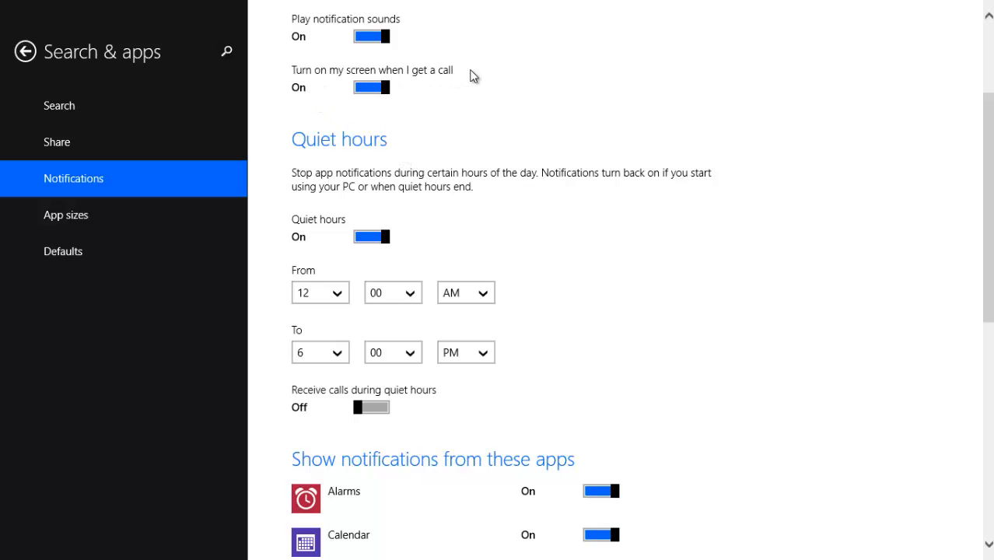
Scroll through the per-app notifications list, reviewing that every listed app is on.
scroll(down, 3)
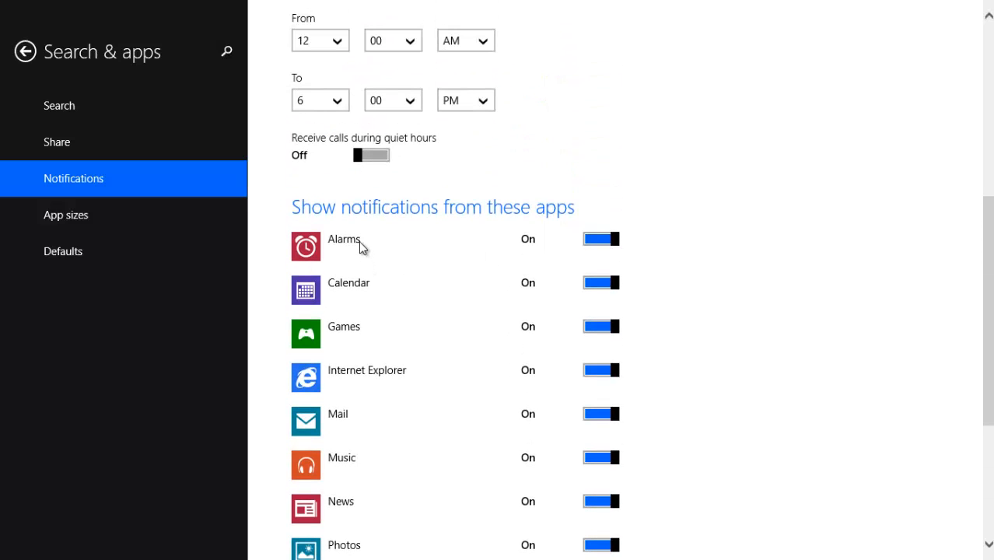
scroll(down, 3)
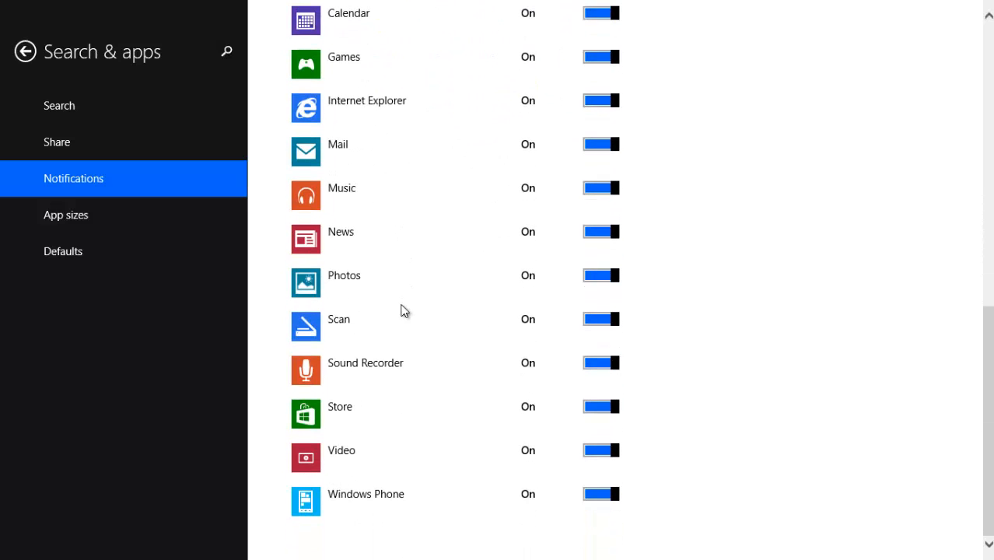
scroll(up, 3)
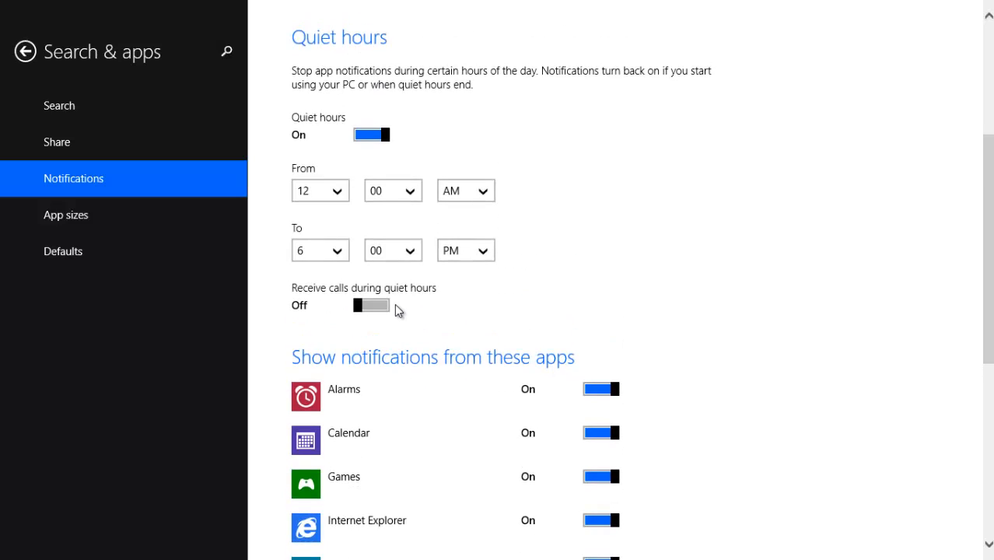
scroll(down, 3)
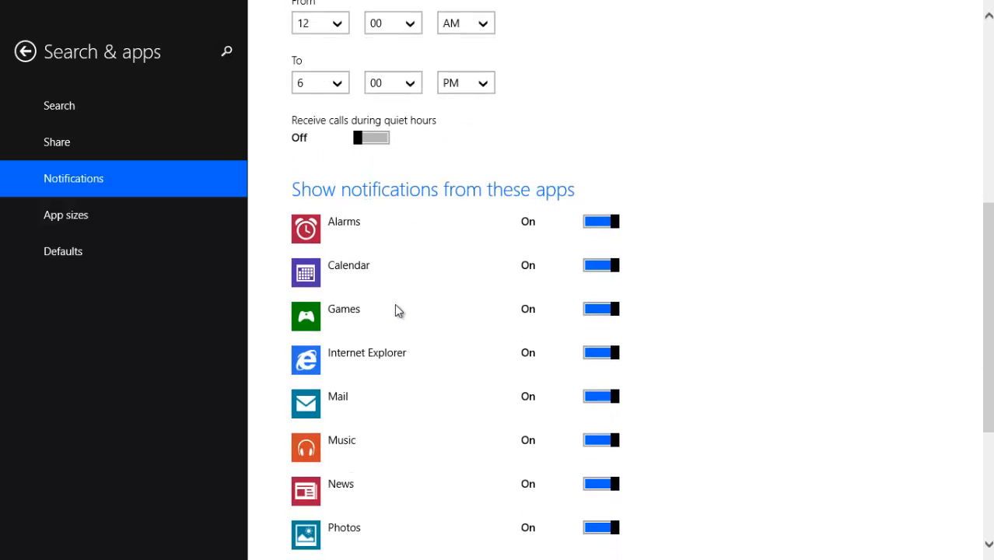
scroll(up, 3)
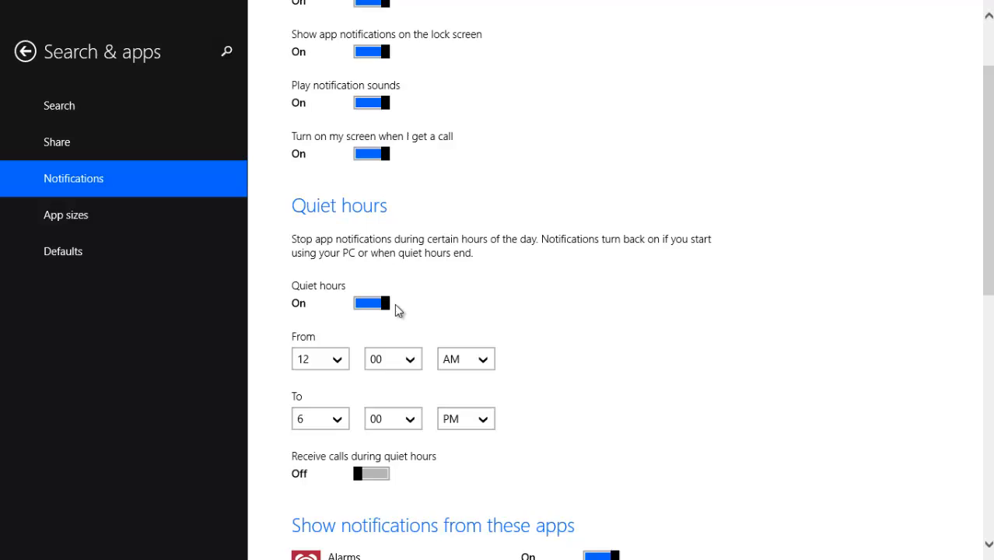
scroll(up, 3)
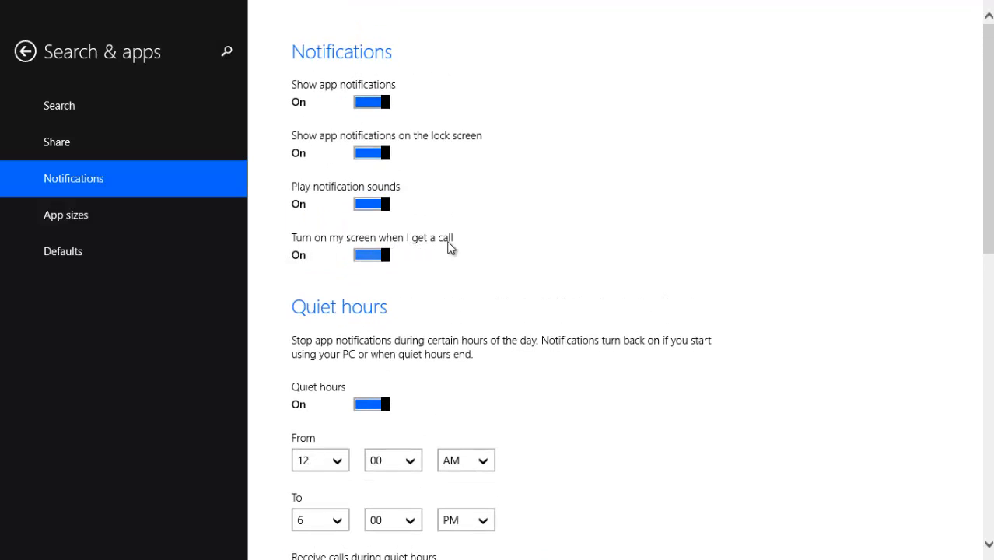
scroll(down, 3)
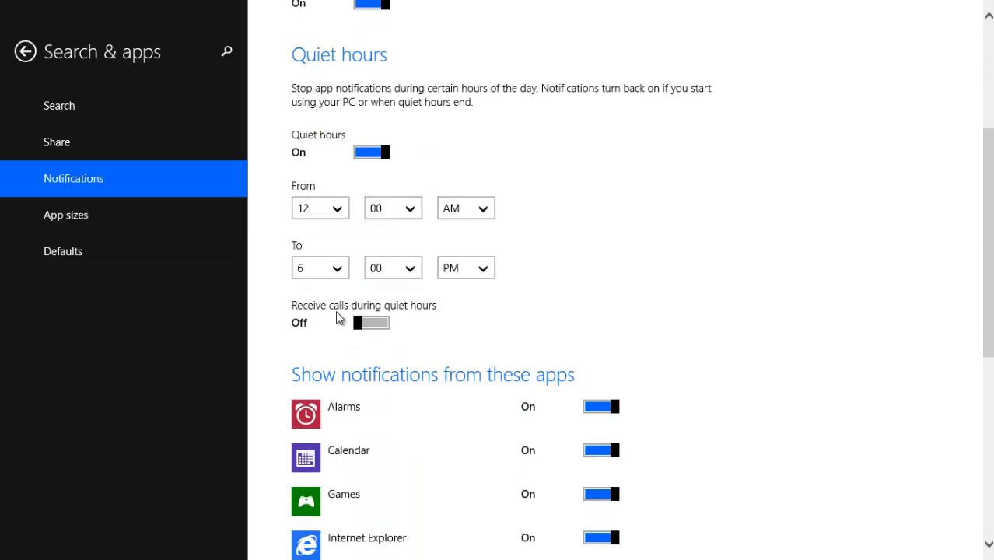
scroll(up, 3)
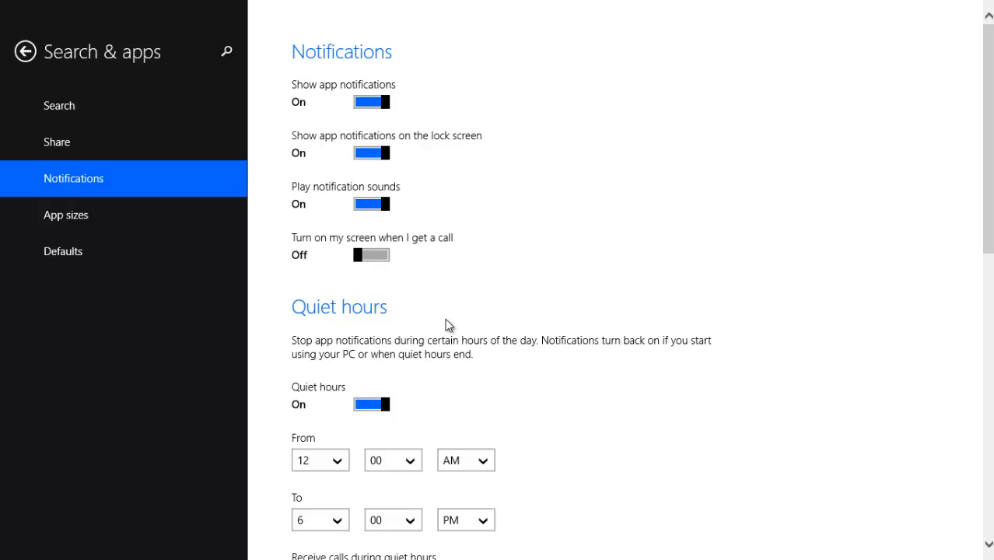
scroll(down, 3)
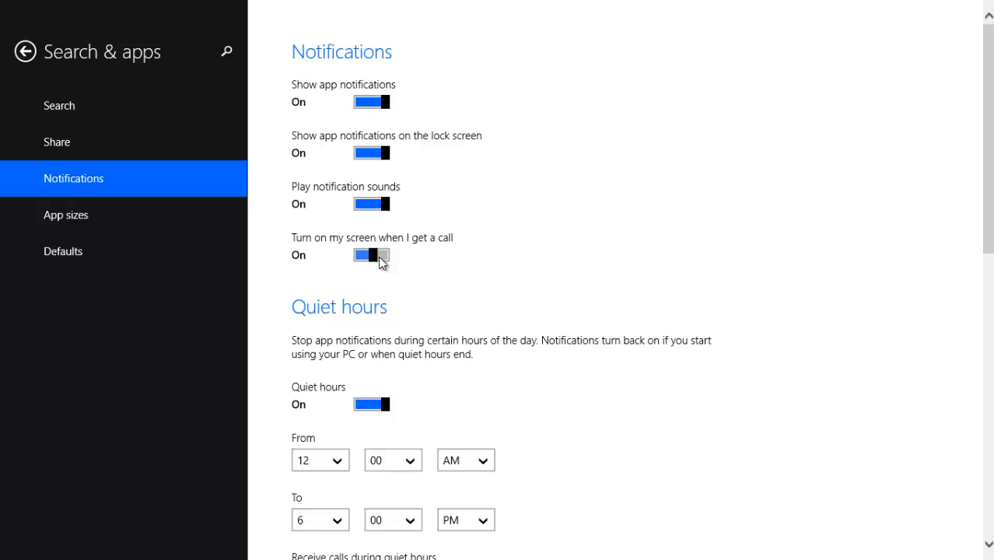
Switch Turn on my screen when I get a call back on and review Receive calls during quiet hours.
click(372, 256)
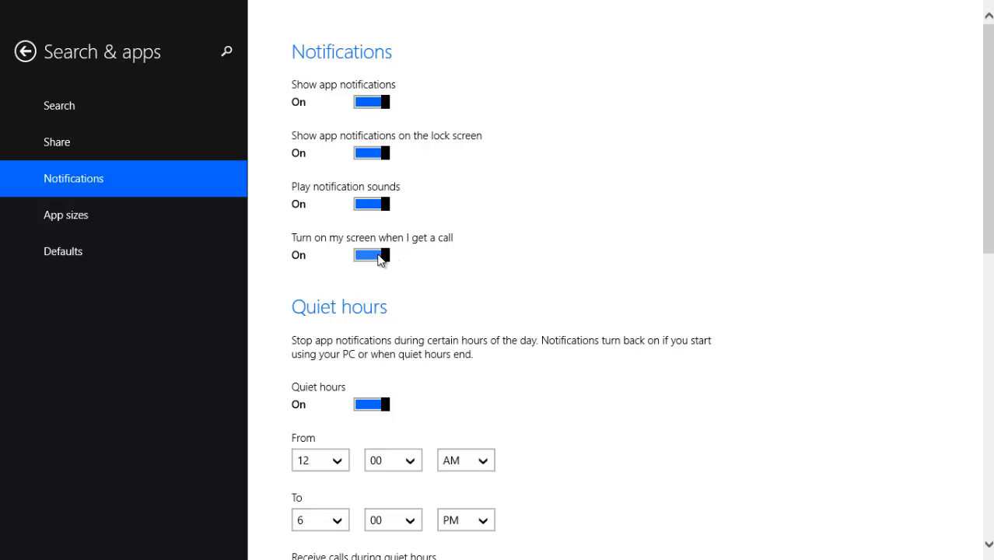
scroll(down, 3)
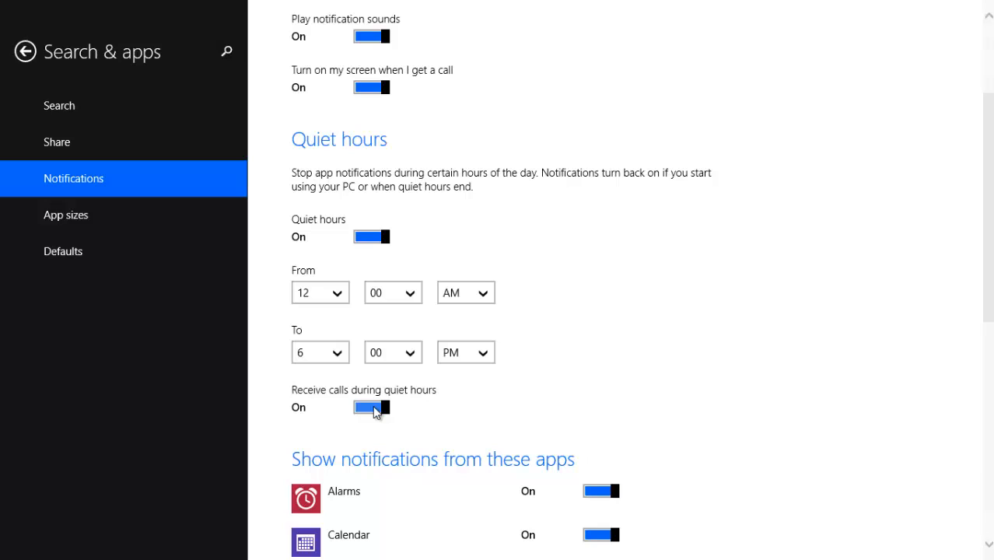
mouse_move(397, 83)
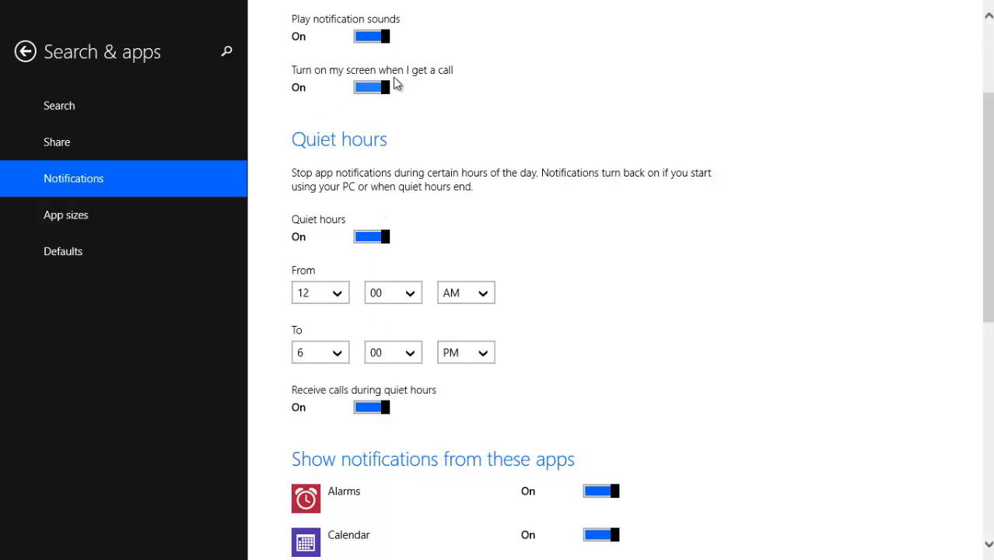
mouse_move(523, 333)
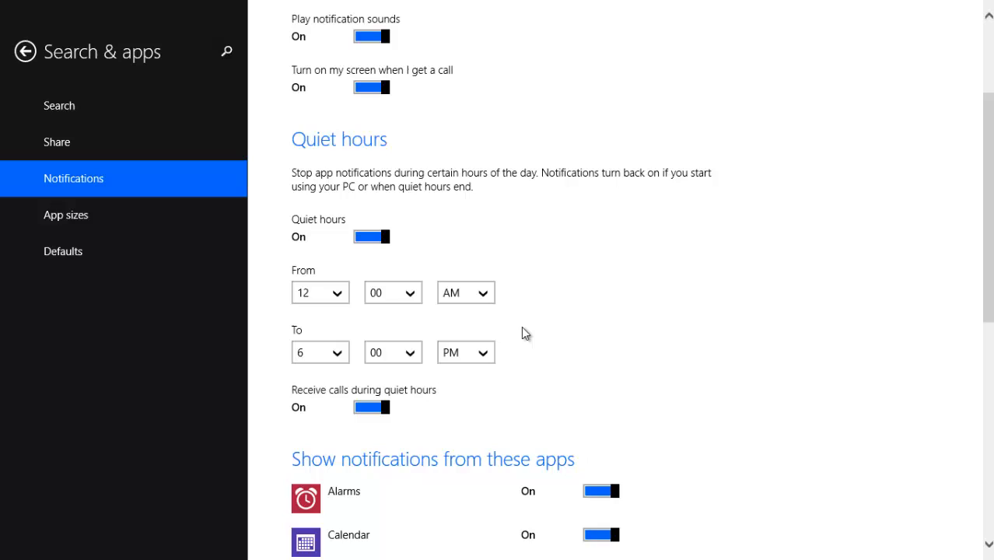
scroll(up, 3)
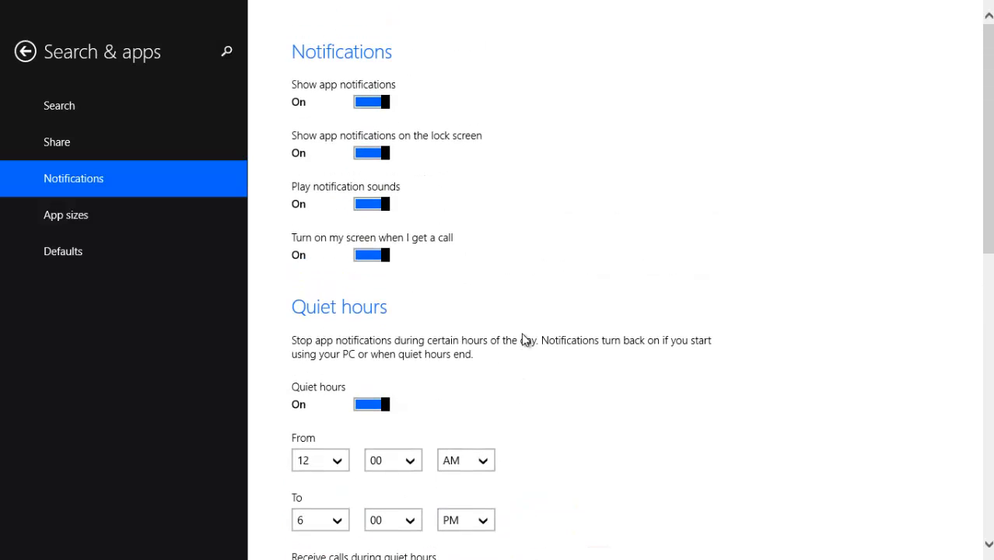